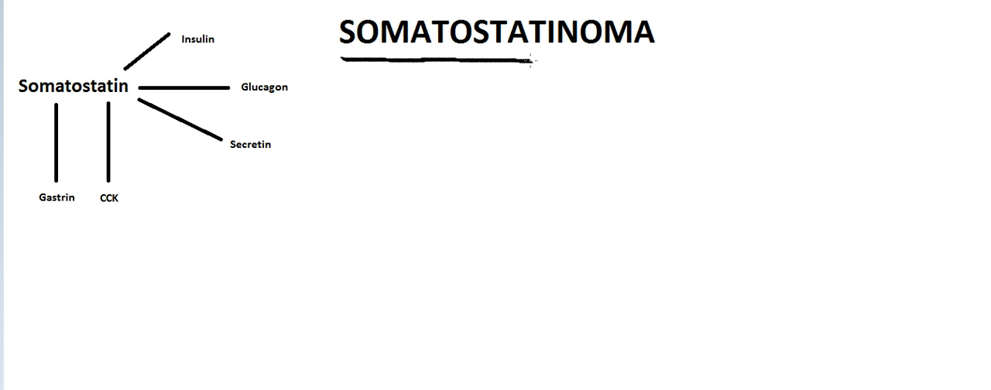
# Handwrite "D-cells" and "Pancreas" under the SOMATOSTATINOMA title.
pyautogui.moveTo(565, 56); pyautogui.dragTo(651, 53)
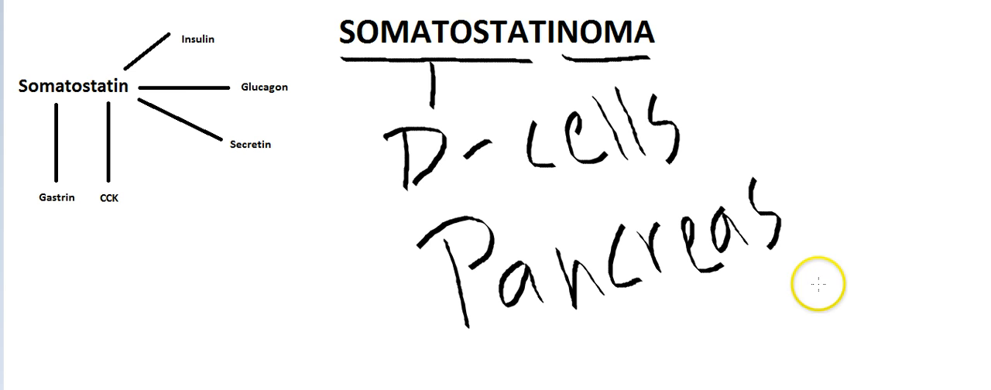
pyautogui.moveTo(158, 69)
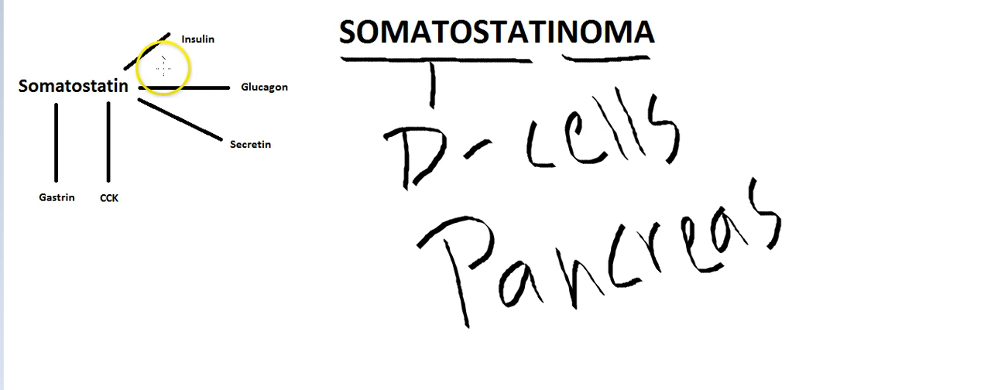
pyautogui.moveTo(257, 187)
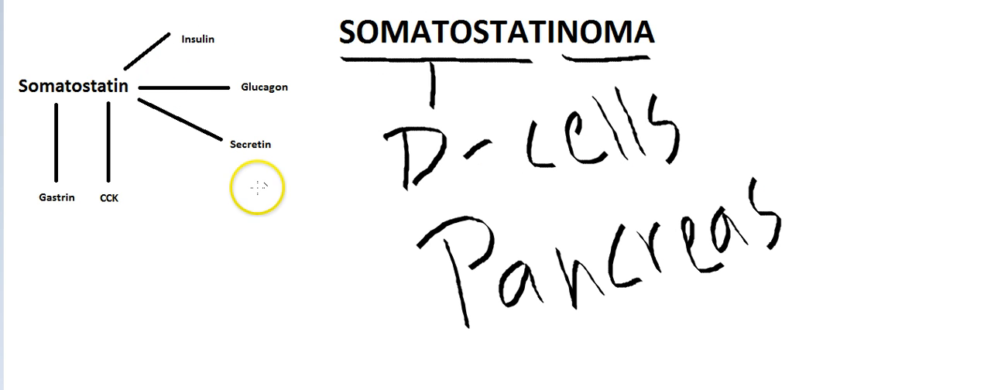
pyautogui.moveTo(291, 172)
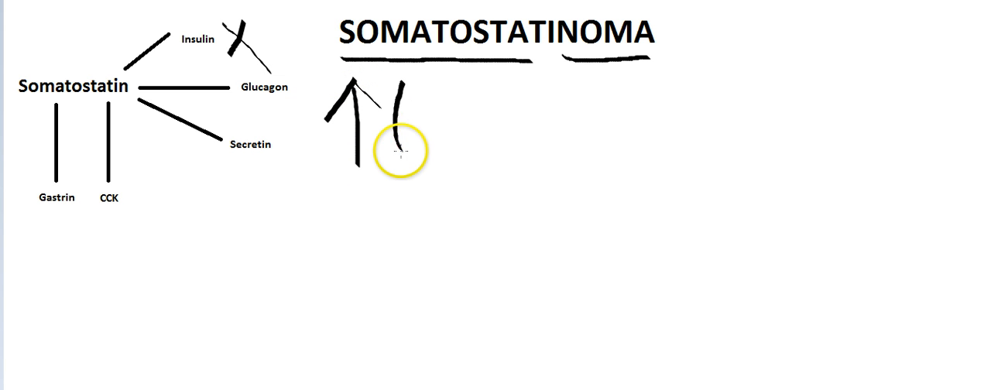
# Handwrite "↑ Glucose" and "↓ Glucose" notes and cross out Insulin and Glucagon.
pyautogui.moveTo(395, 139); pyautogui.dragTo(511, 139)
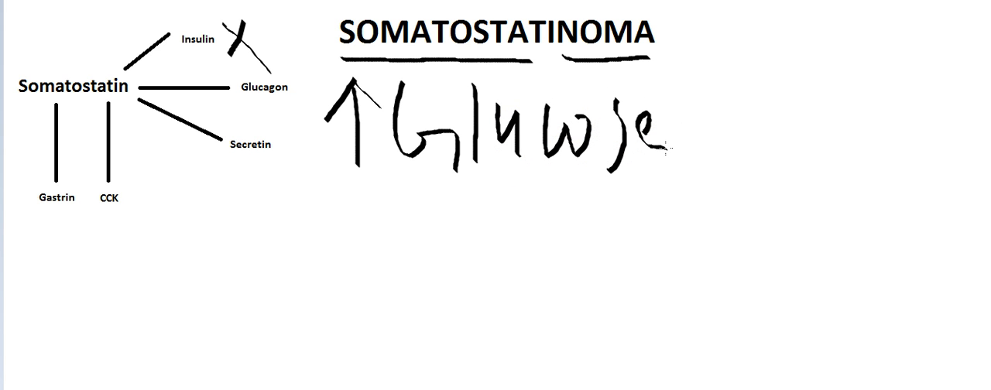
pyautogui.click(316, 84)
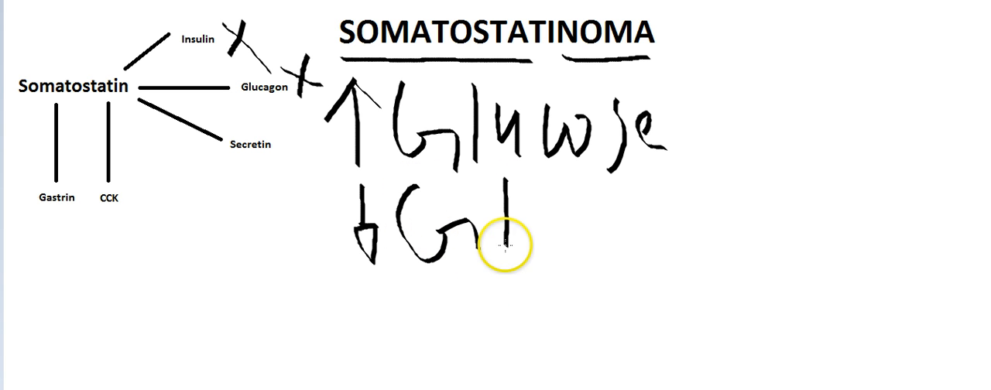
pyautogui.moveTo(508, 240); pyautogui.dragTo(689, 247)
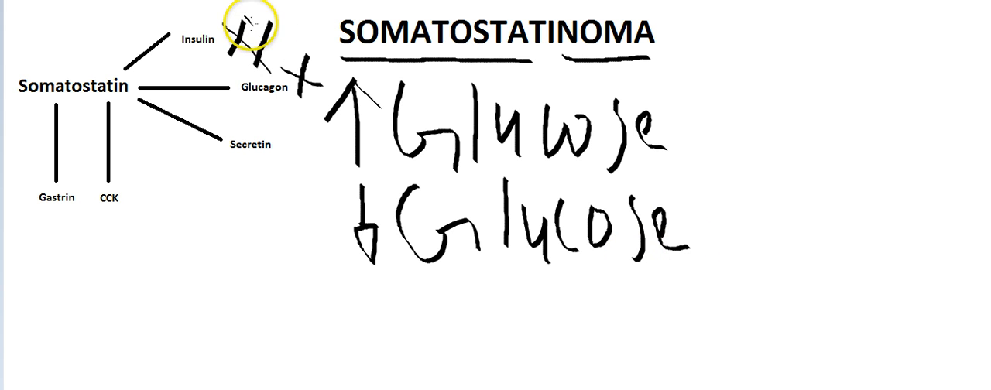
pyautogui.moveTo(341, 176); pyautogui.dragTo(696, 168)
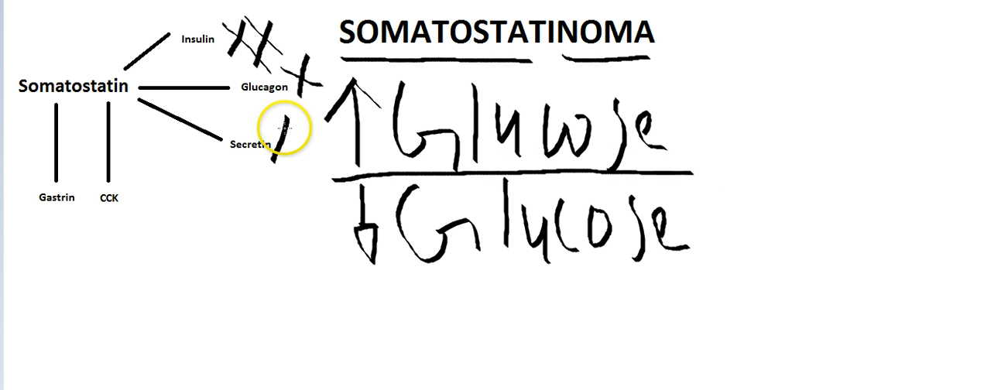